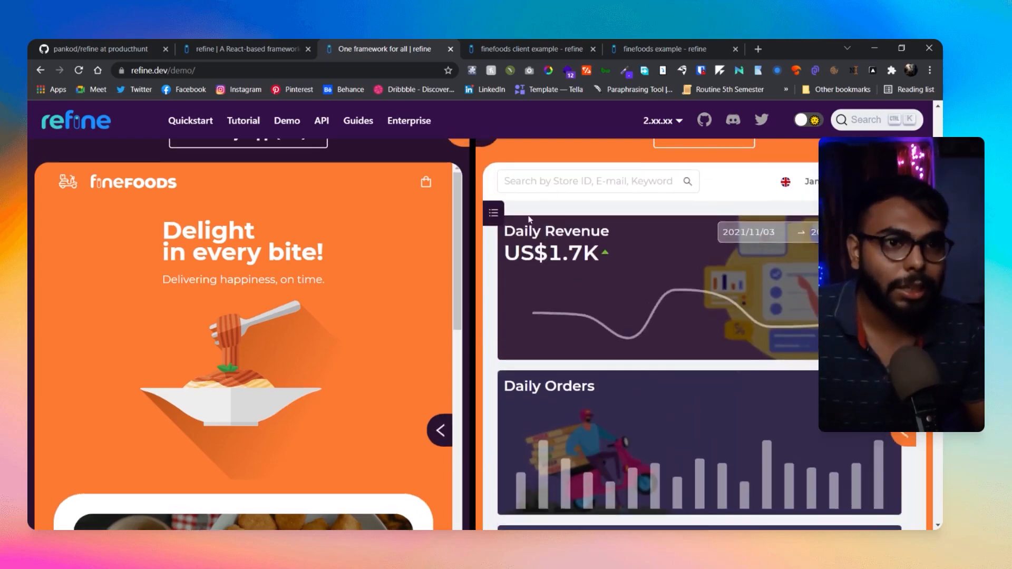
# Step: Browse the standalone finefoods storefront down to the footer and back, then go to the admin dashboard
pyautogui.scroll(-3)
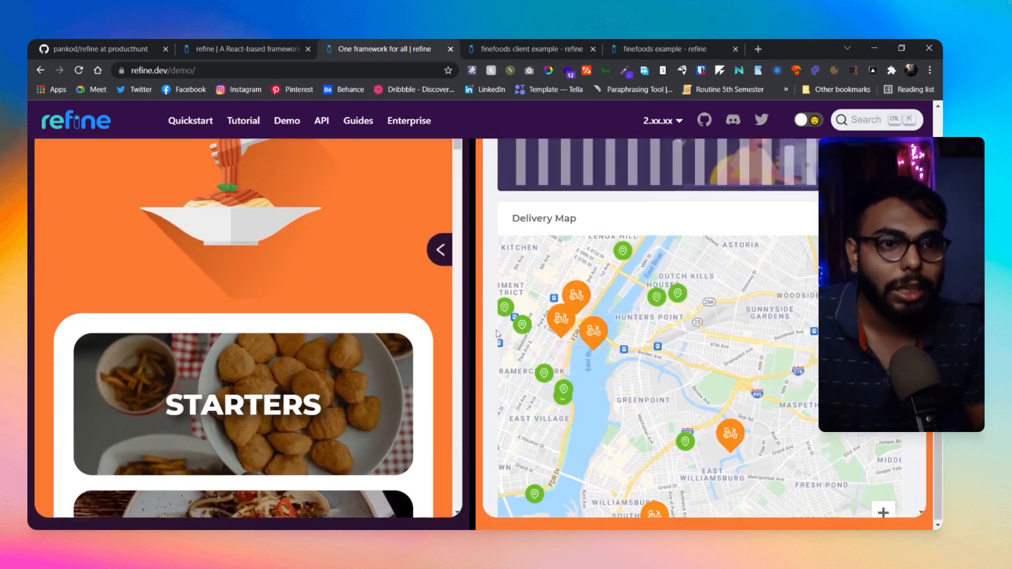
pyautogui.click(529, 49)
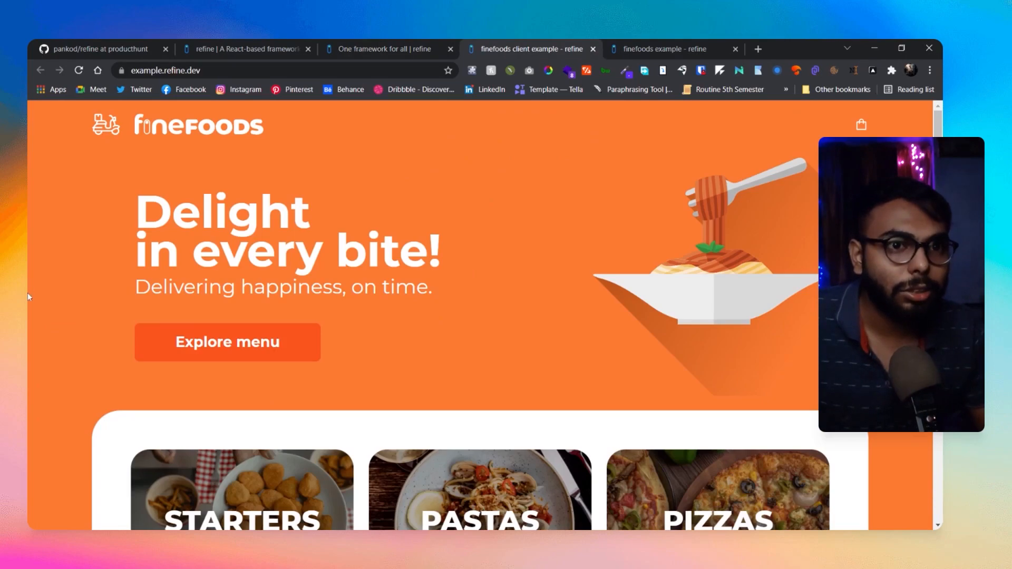
pyautogui.scroll(-3)
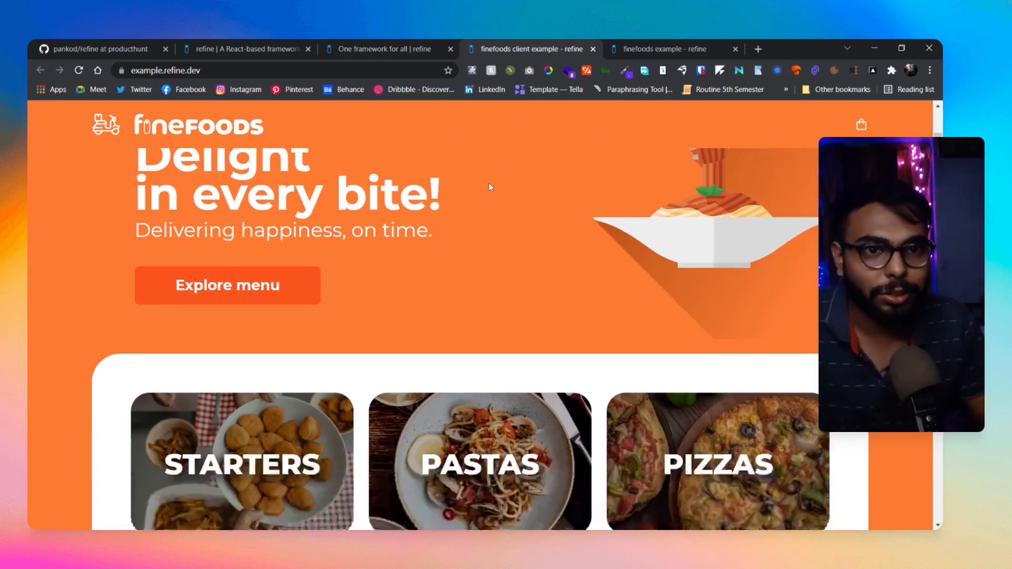
pyautogui.scroll(-3)
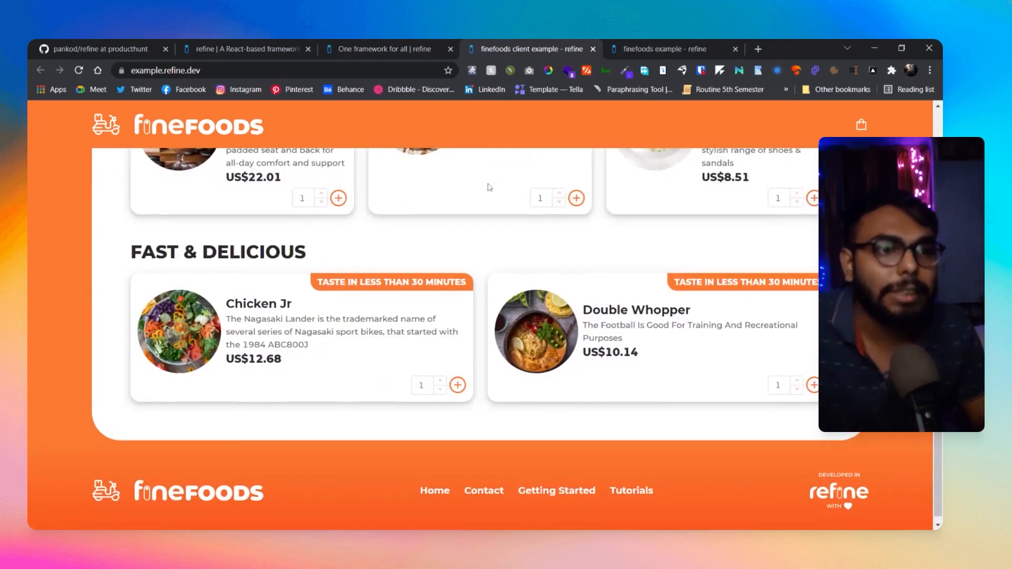
pyautogui.scroll(3)
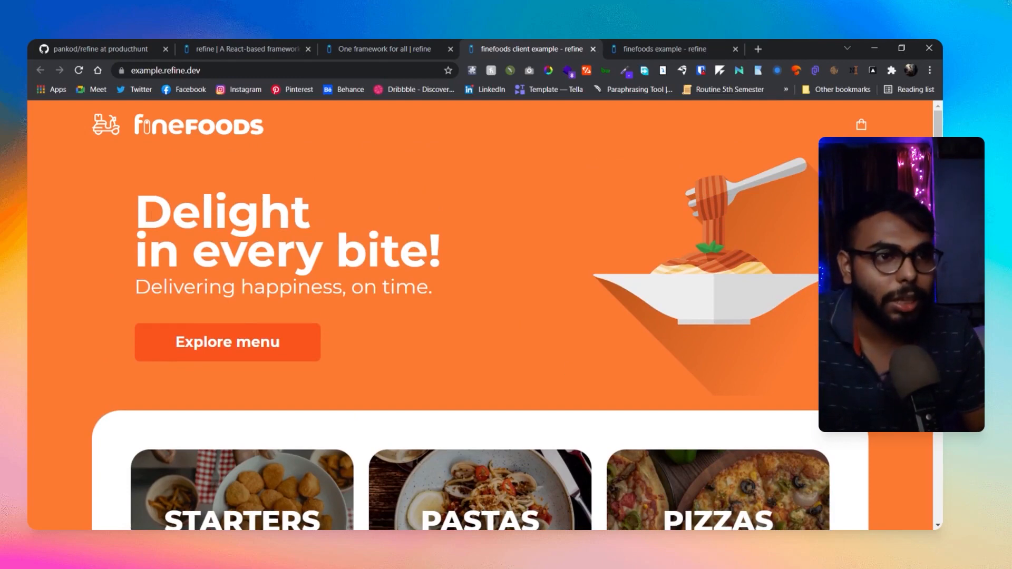
pyautogui.click(657, 48)
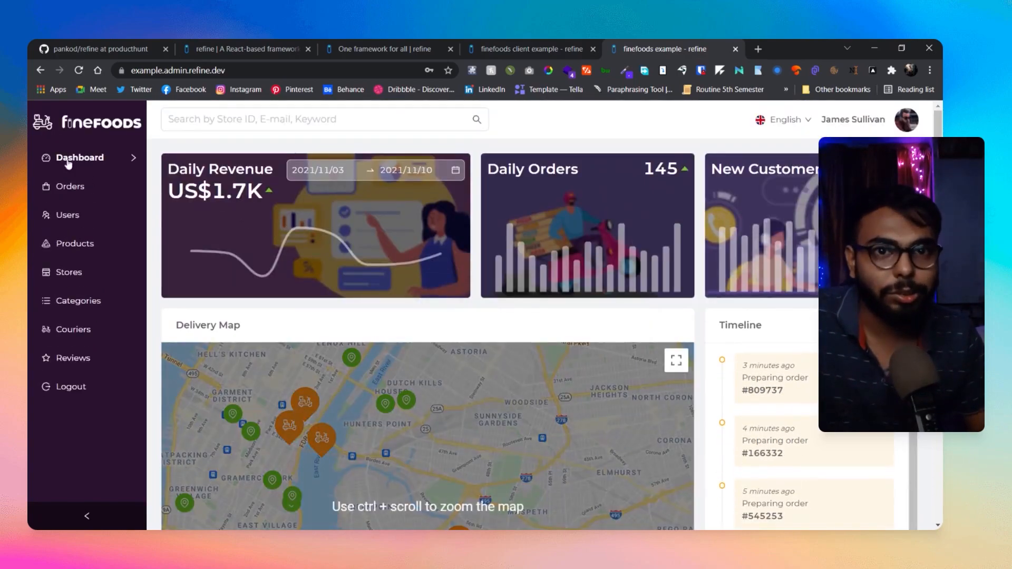
# Step: From the Orders list, view order #363406's delivery progress, map and courier, then return to the demo page
pyautogui.click(69, 186)
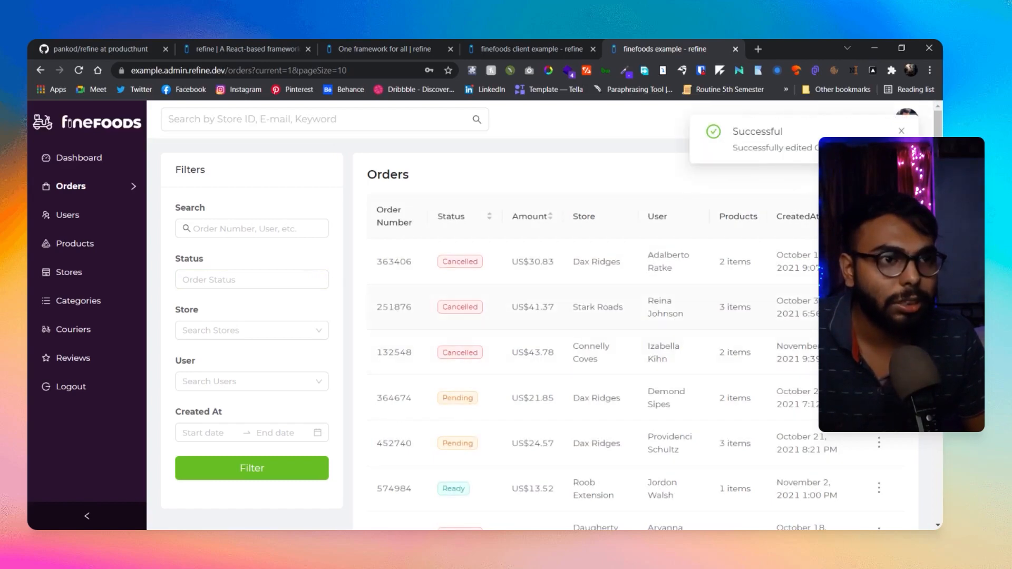
pyautogui.click(393, 261)
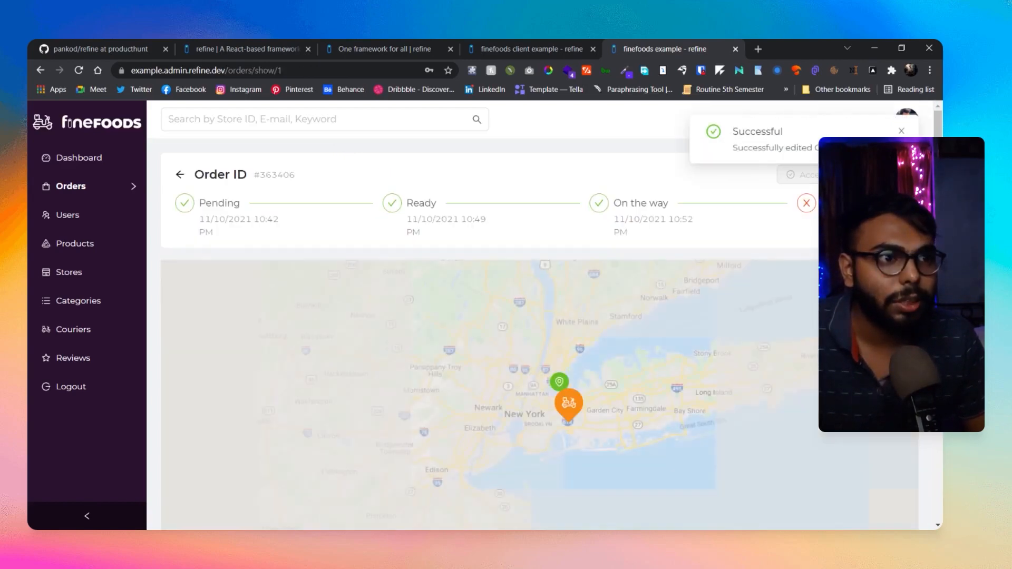
pyautogui.scroll(-3)
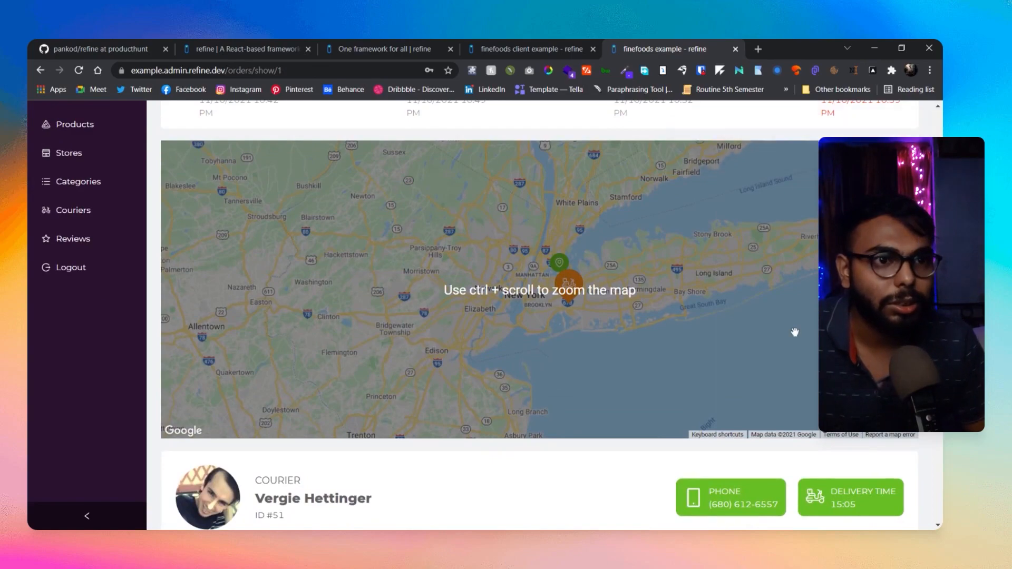
pyautogui.scroll(-3)
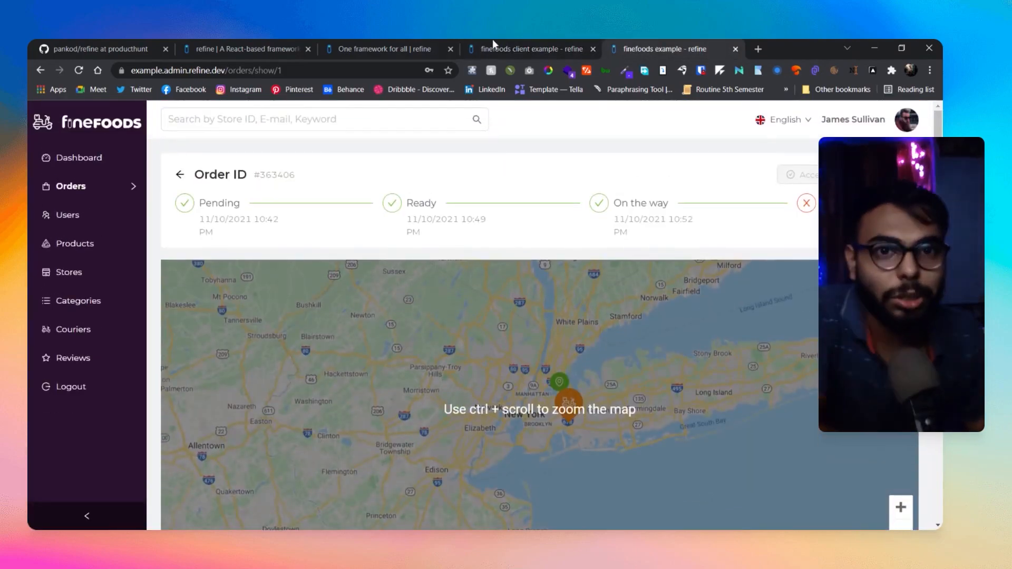
pyautogui.click(380, 48)
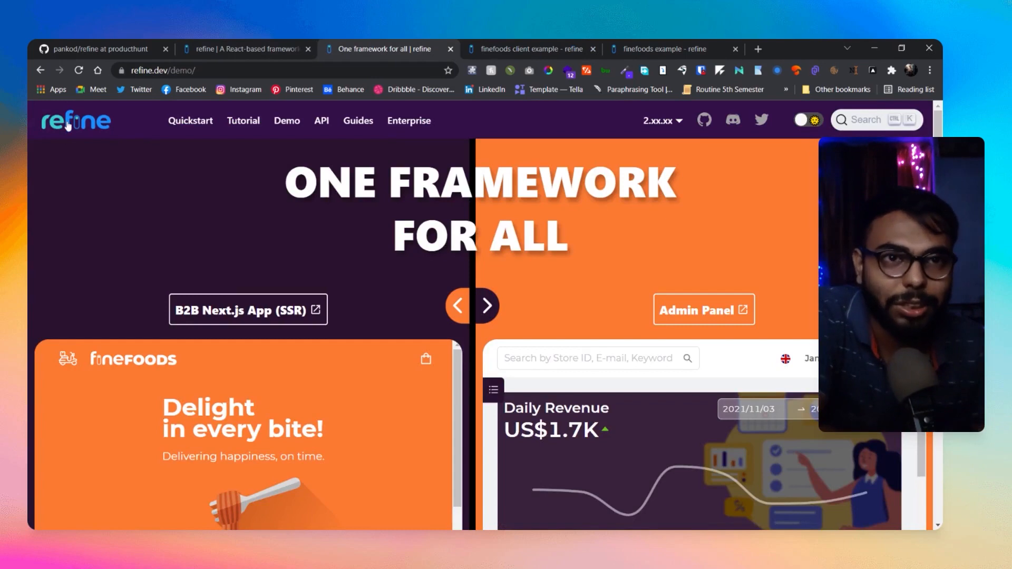
# Step: Flip between the refine homepage, the admin order details and the demo comparison page
pyautogui.click(245, 49)
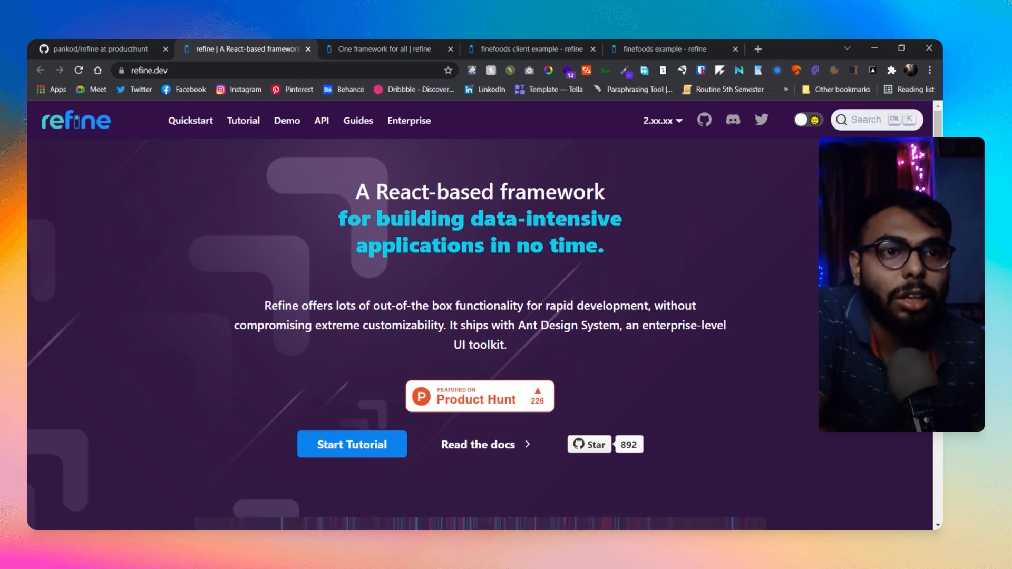
pyautogui.click(658, 49)
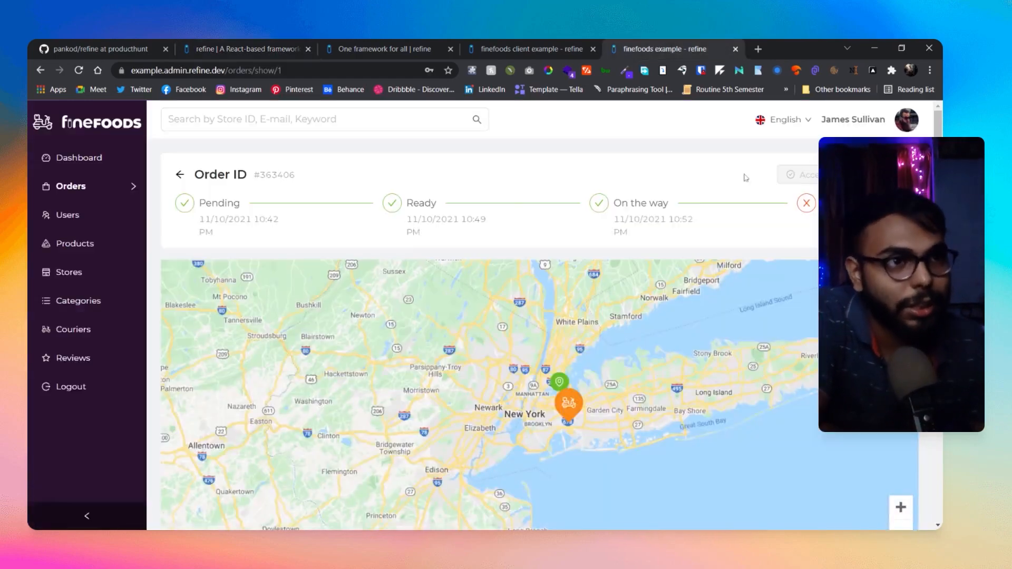
pyautogui.click(380, 49)
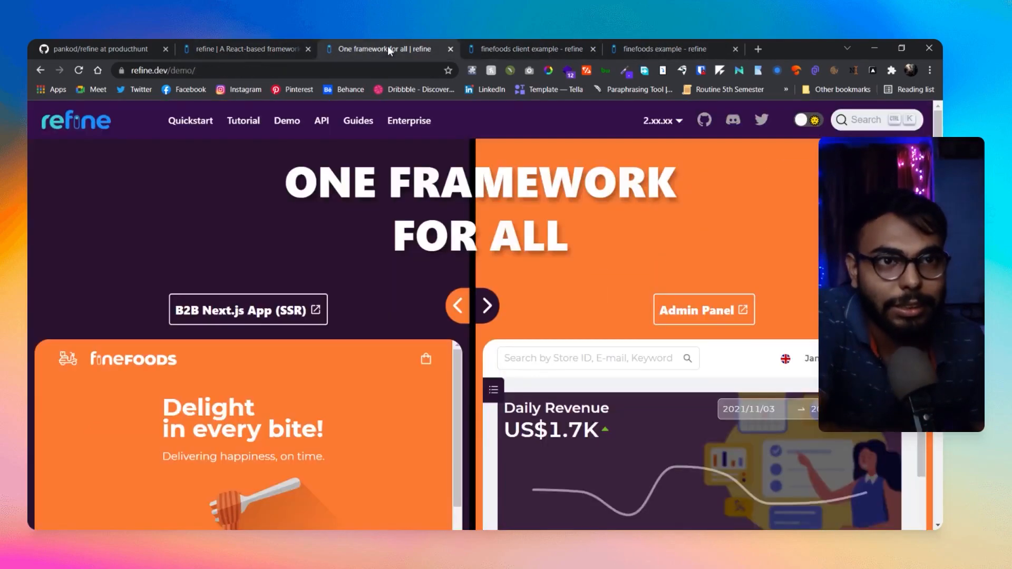
pyautogui.click(246, 48)
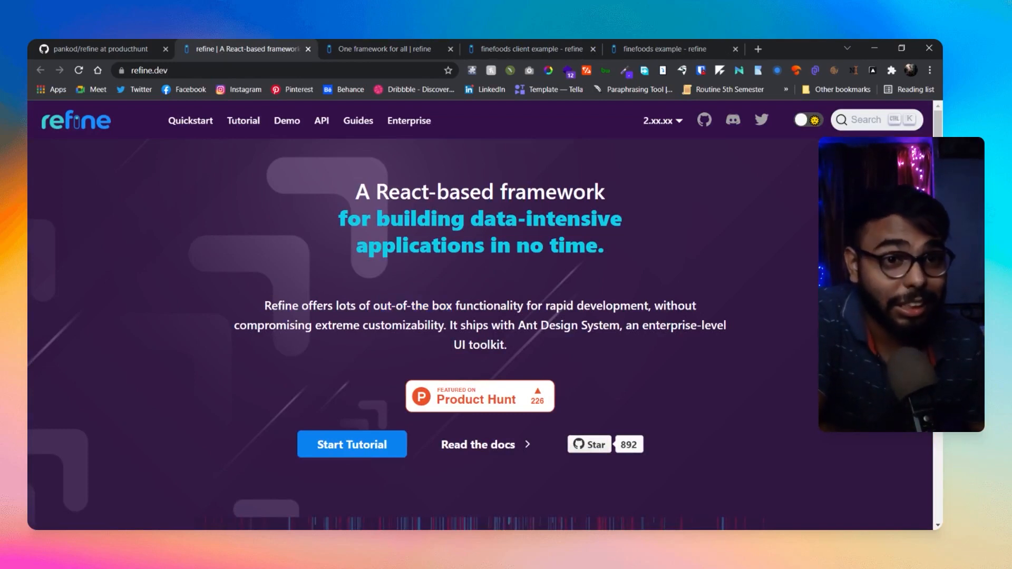
# Step: Revisit the finefoods storefront's menu and deals, then land back on the refine homepage
pyautogui.click(529, 50)
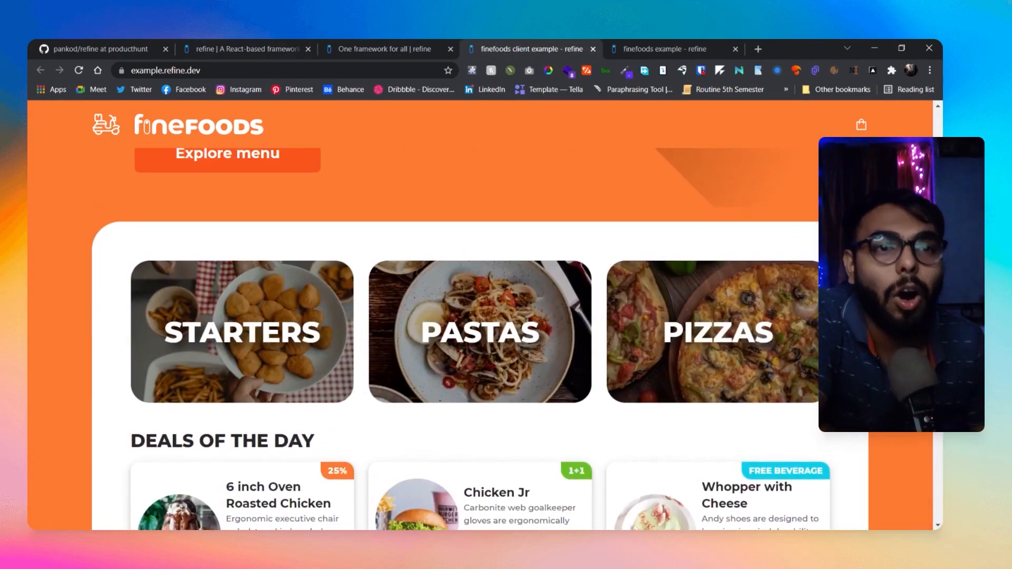
pyautogui.scroll(-3)
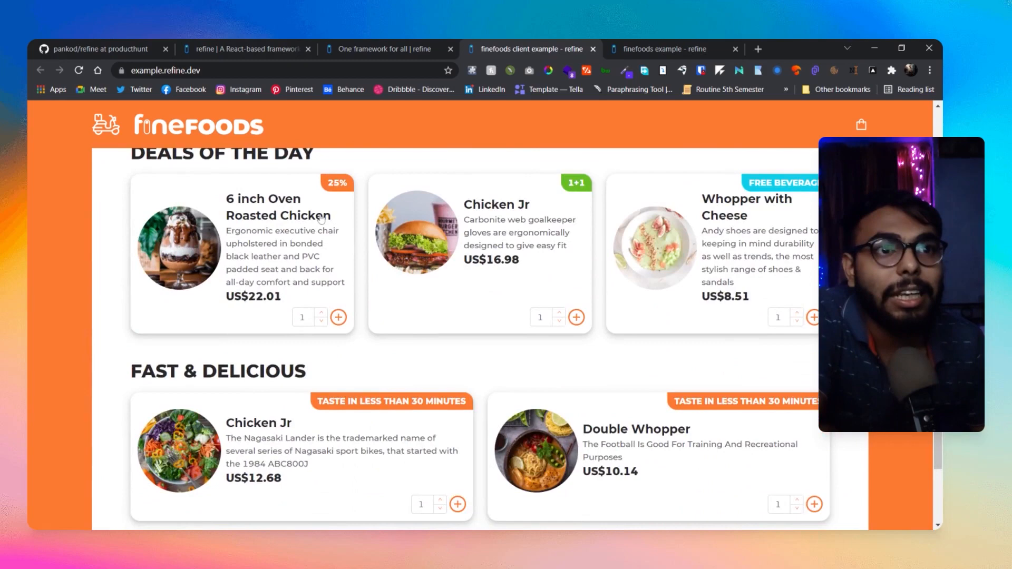
pyautogui.click(246, 49)
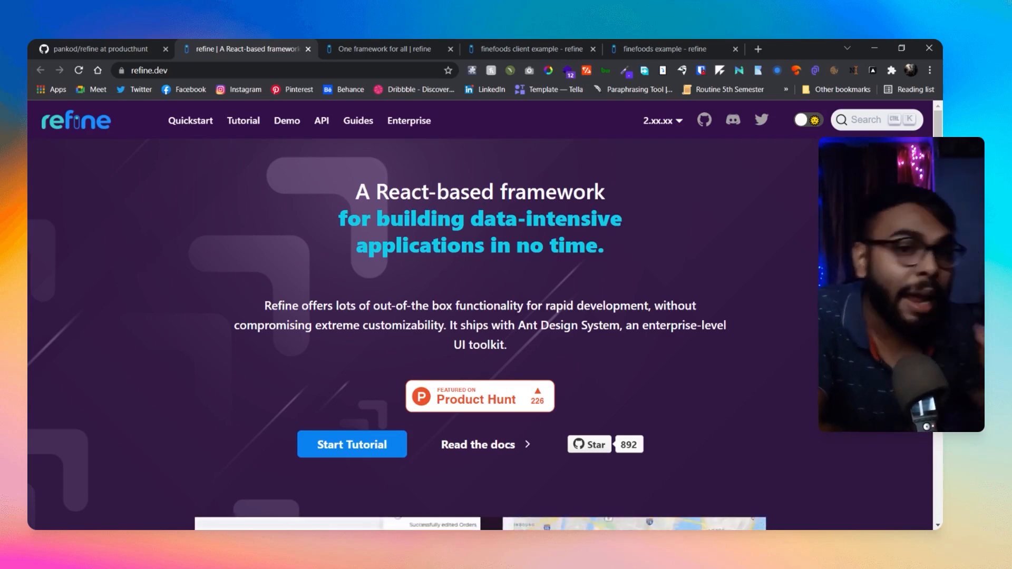
# Step: Scroll past the Fast and Flexible Solution code sample to the out-of-the-box API support section
pyautogui.scroll(-3)
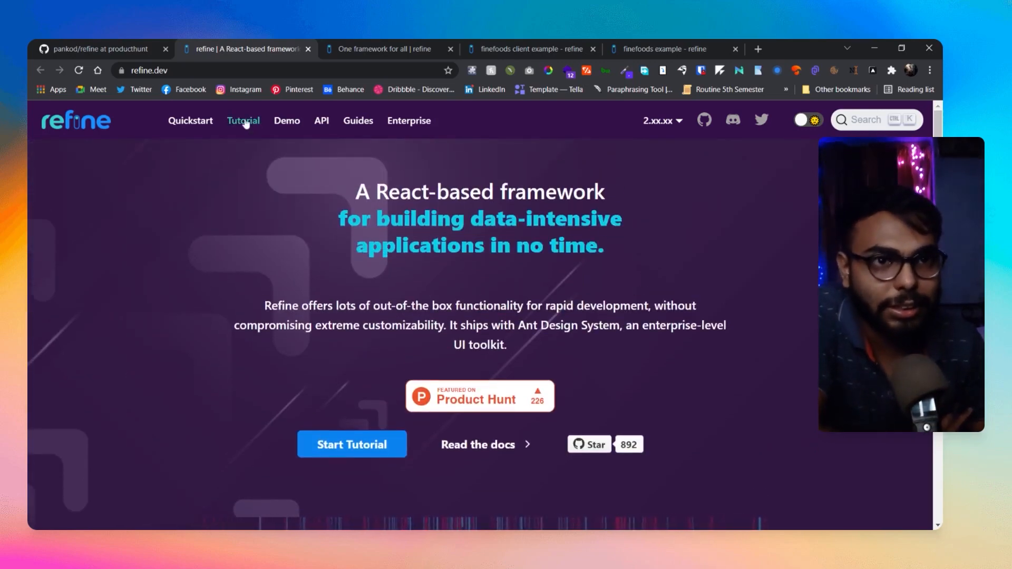
pyautogui.scroll(-3)
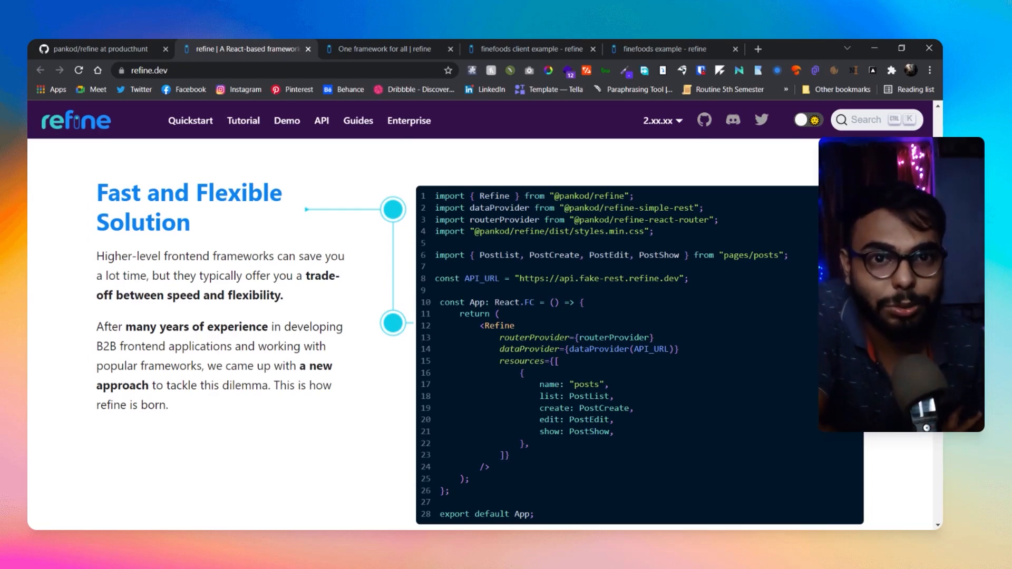
pyautogui.scroll(-3)
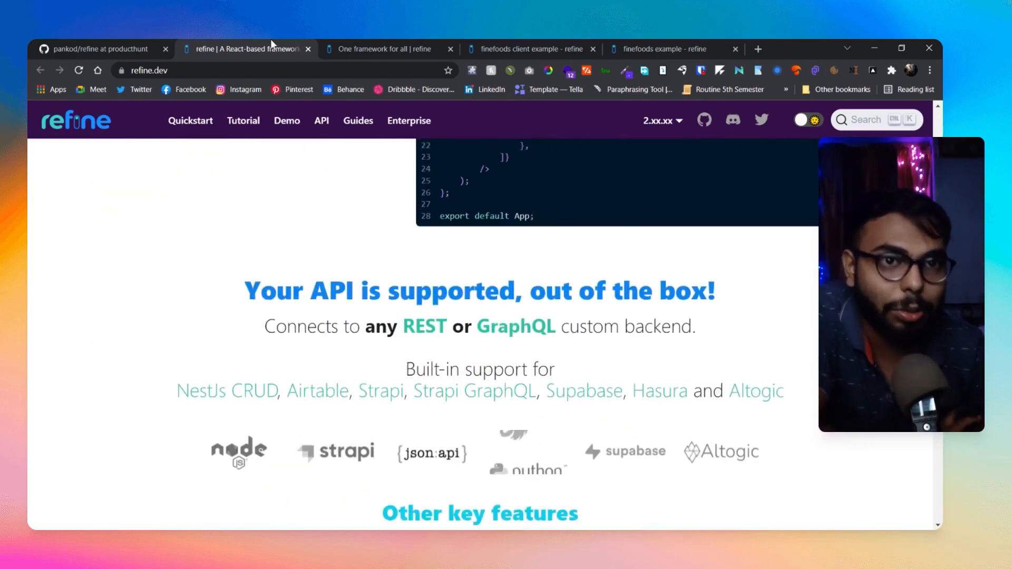
pyautogui.scroll(-3)
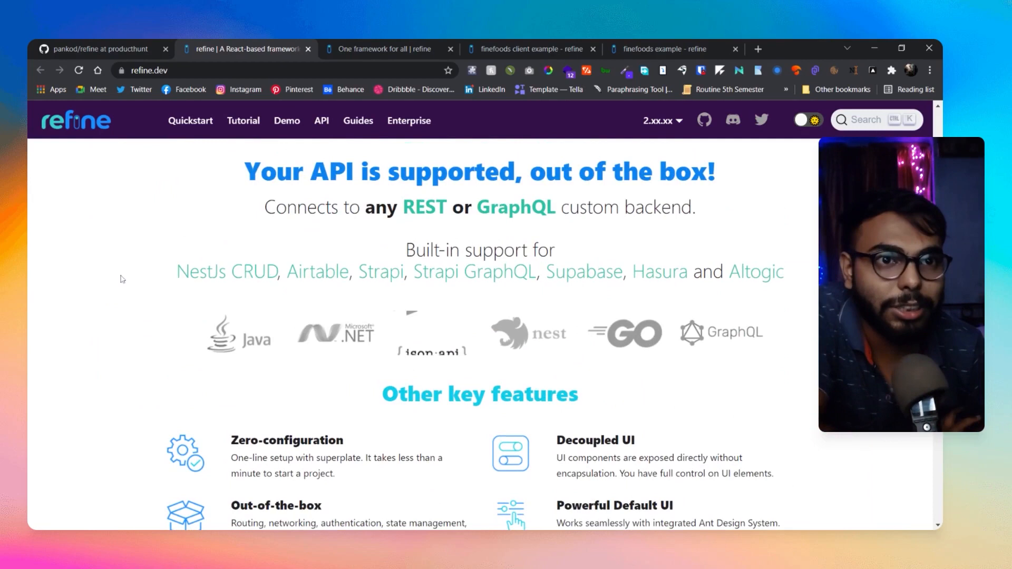
pyautogui.scroll(-3)
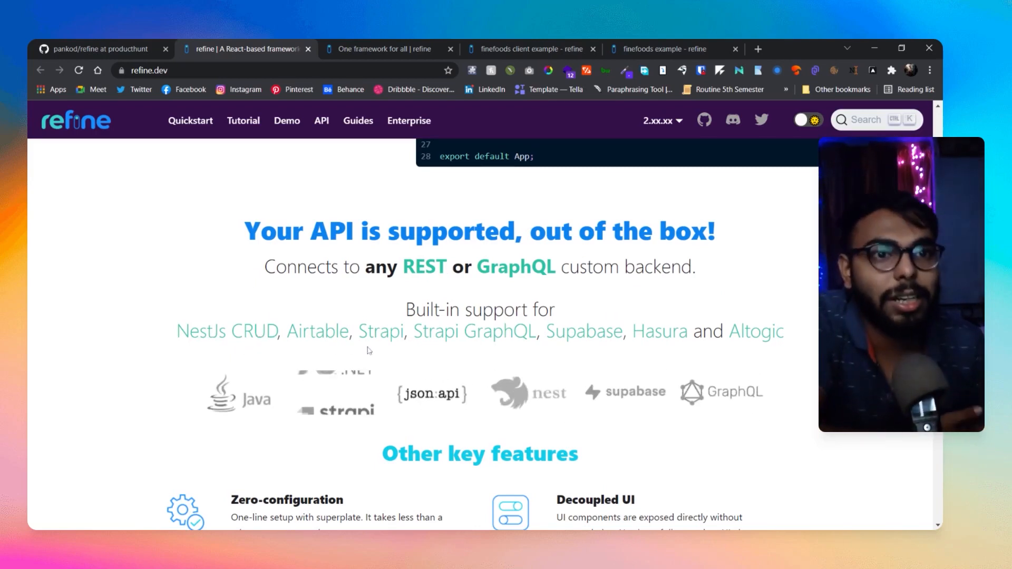
pyautogui.moveTo(583, 331)
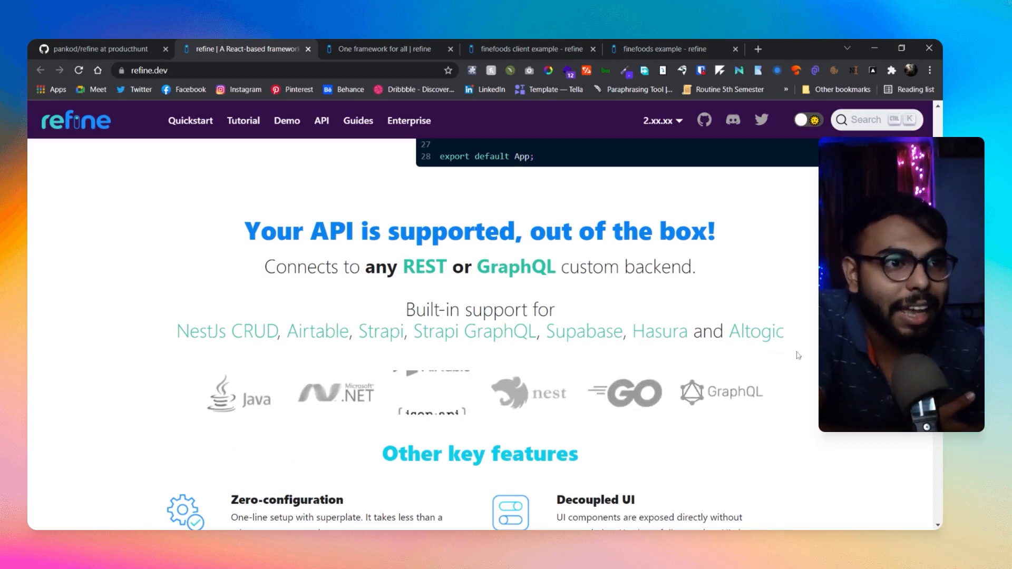
# Step: Scroll to the Other key features list: zero-config, decoupled UI, TypeScript core, boilerplate-free code
pyautogui.scroll(-3)
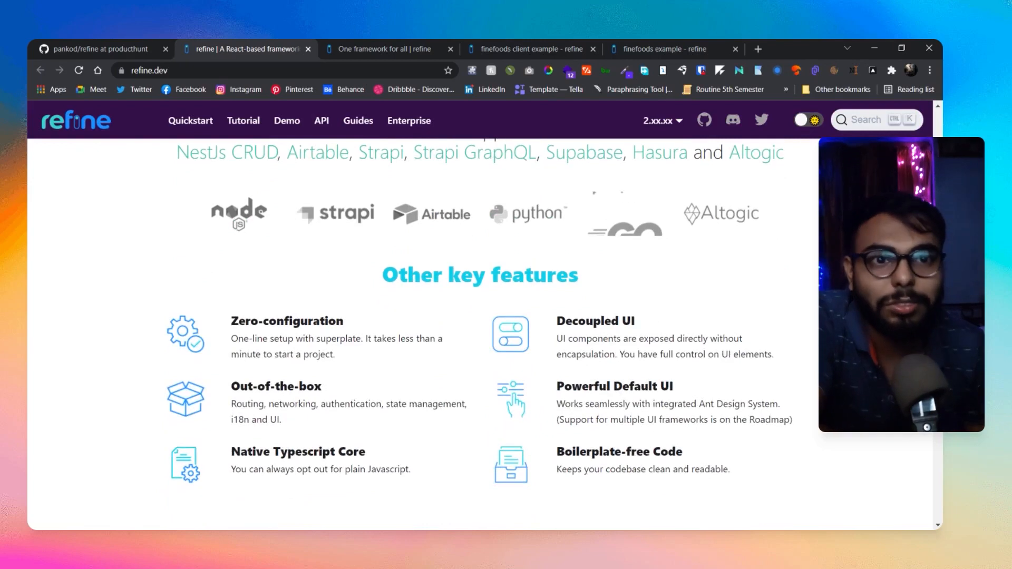
pyautogui.scroll(-3)
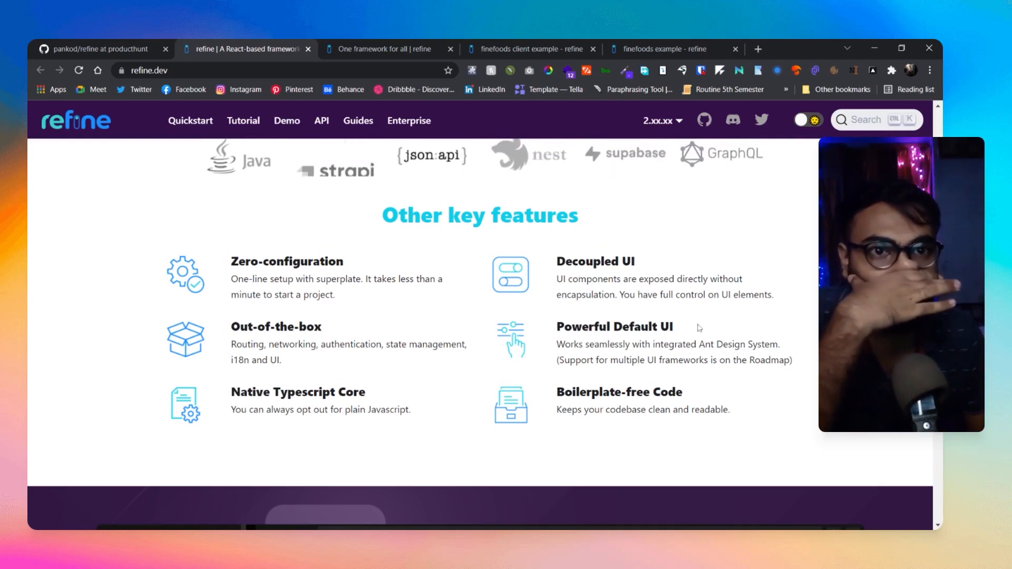
# Step: Scroll past the CodeSandbox embed to Perfect Implementation and the Get started using refine banner
pyautogui.scroll(-3)
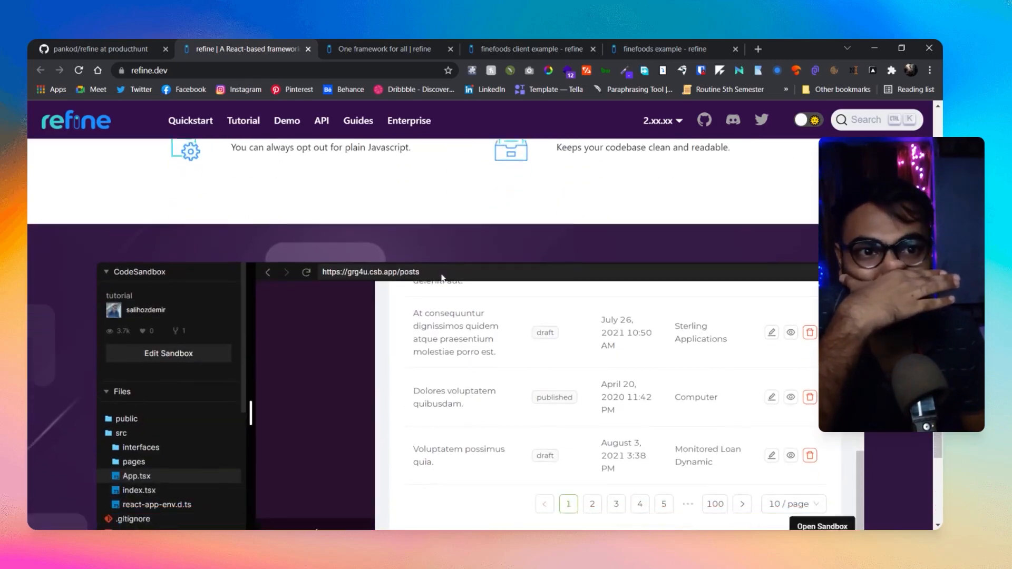
pyautogui.scroll(-3)
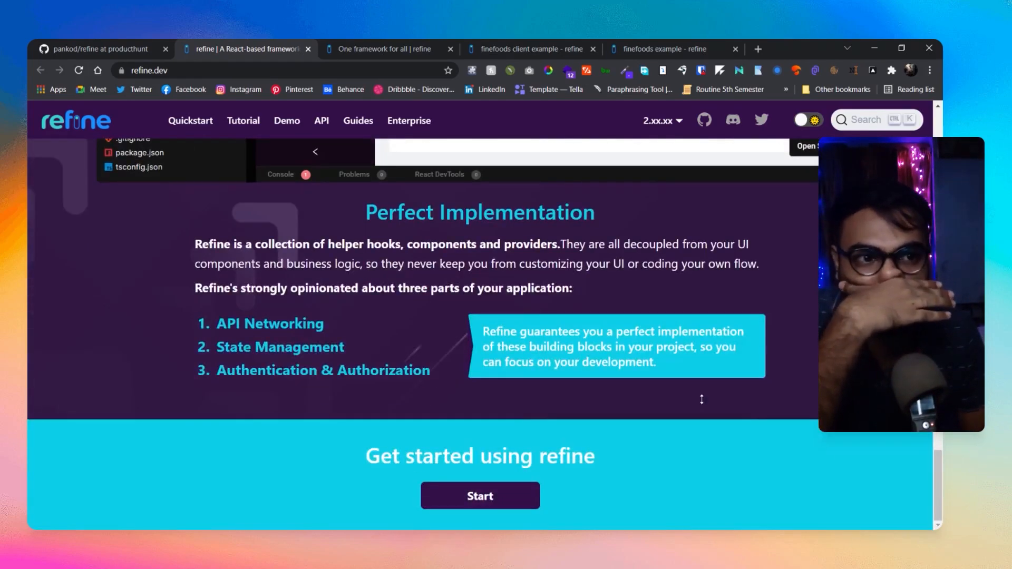